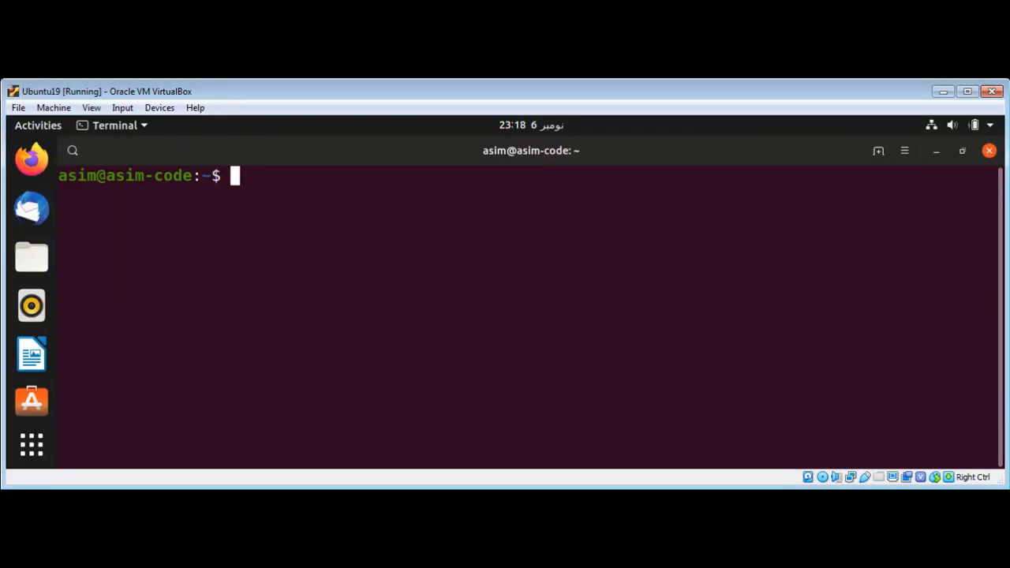
pyautogui.moveTo(666, 281)
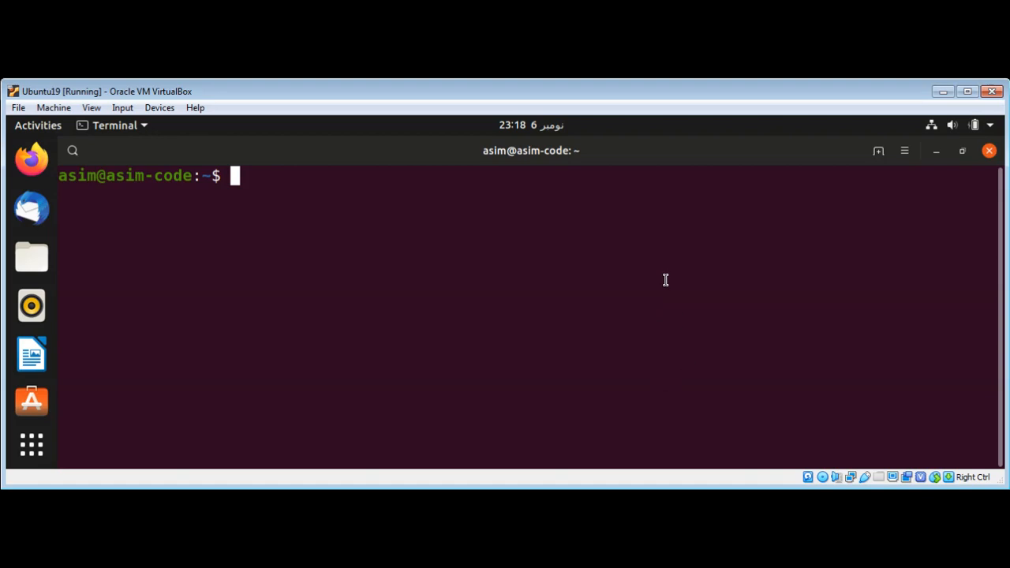
pyautogui.moveTo(445, 203)
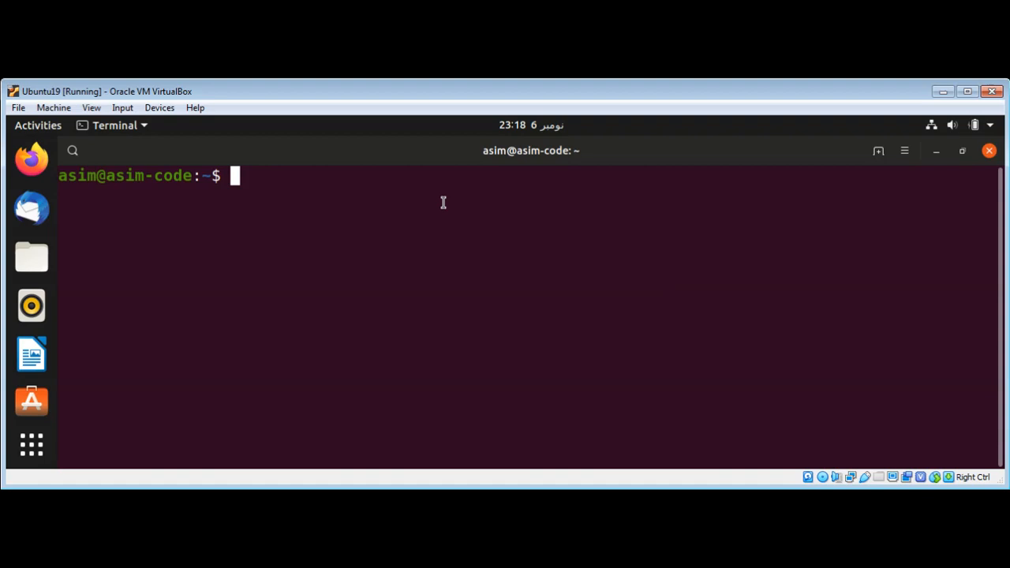
pyautogui.moveTo(413, 192)
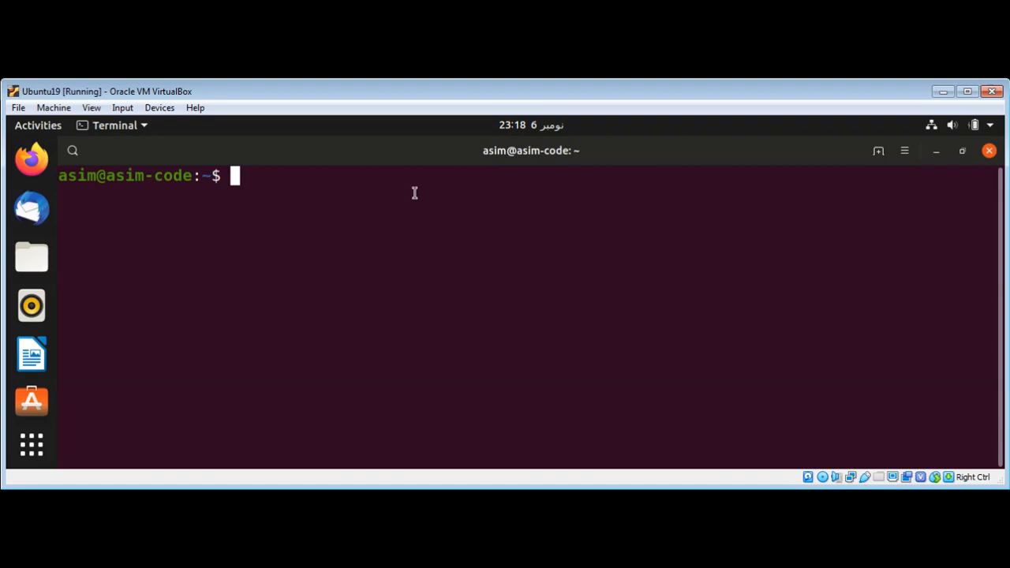
# - Enter the command pip3 install tqdm at the shell prompt
pyautogui.write('p')
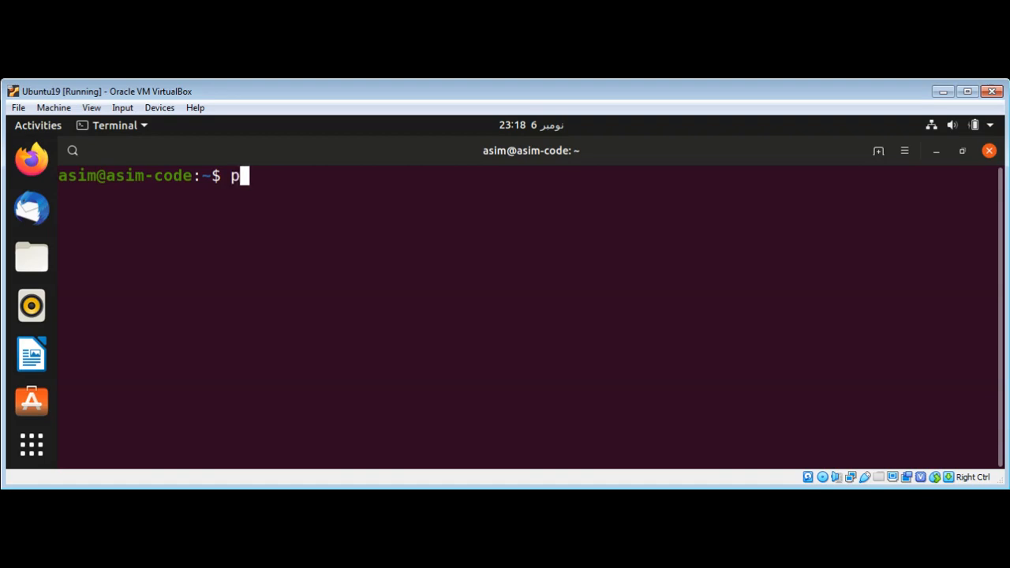
pyautogui.write('ip3 i')
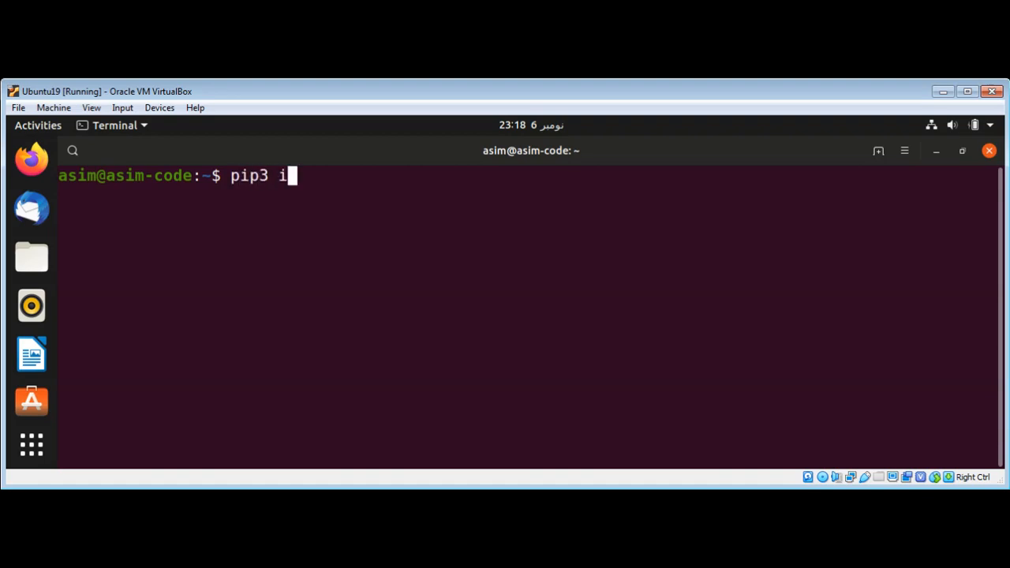
pyautogui.write('nstall')
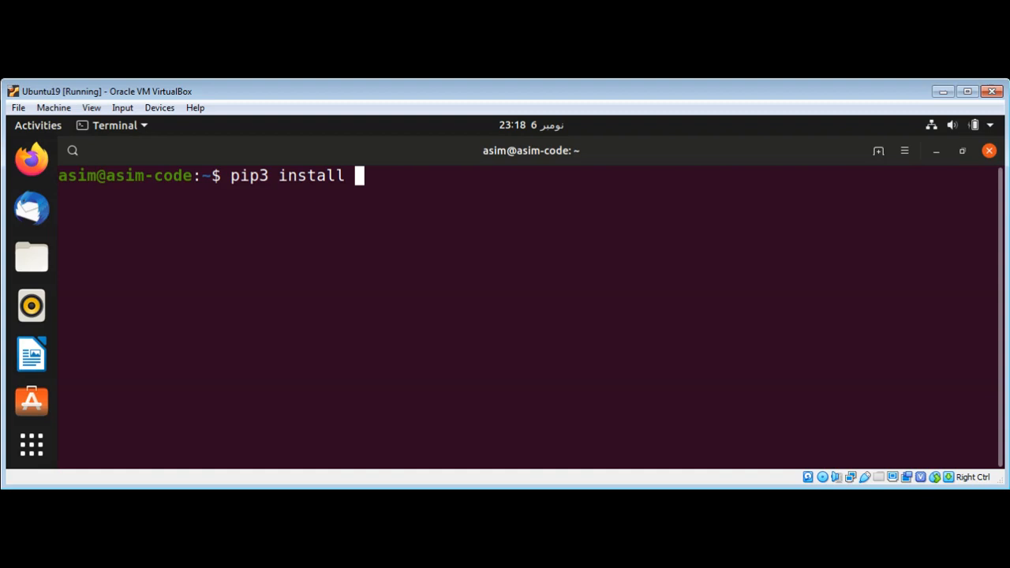
pyautogui.write('tq')
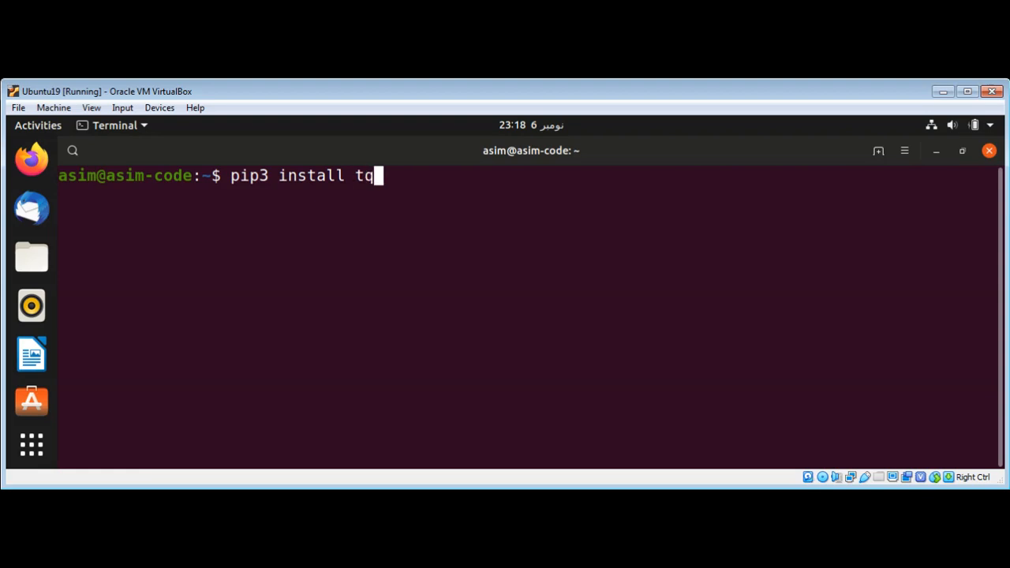
pyautogui.write('dm')
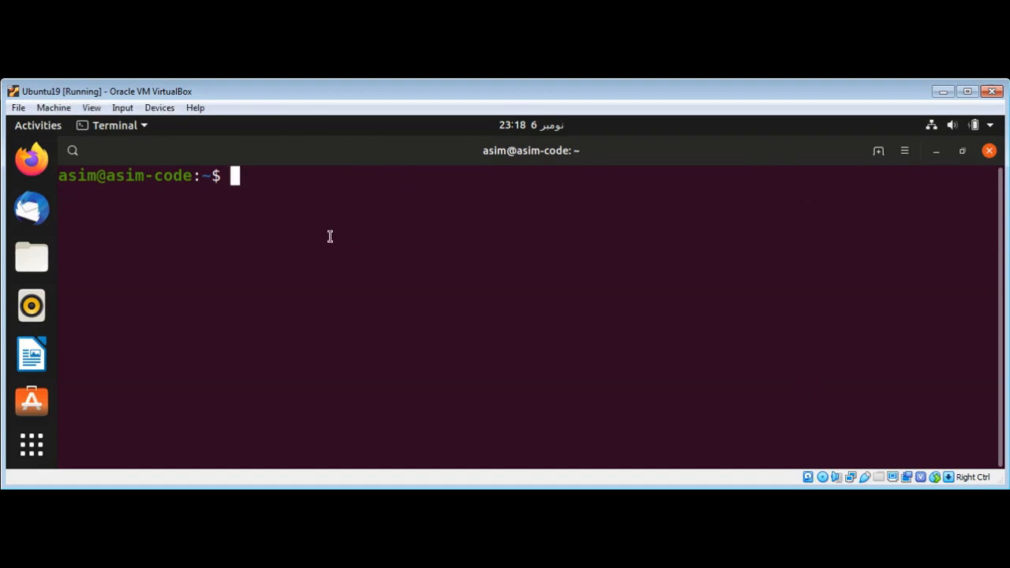
# - Run gedit bar.py to open the script in the text editor
pyautogui.write('gedit')
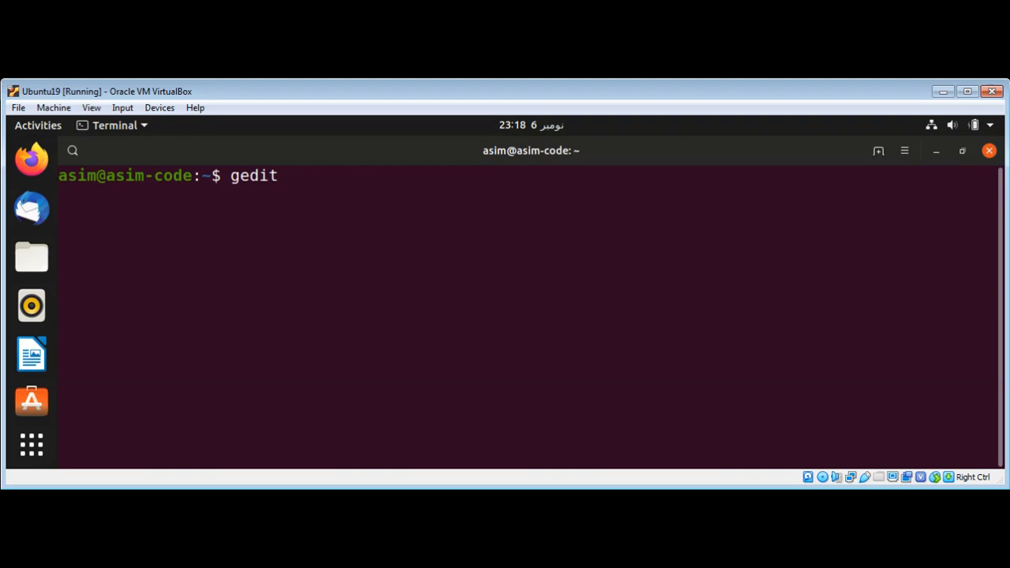
pyautogui.write('bar.py')
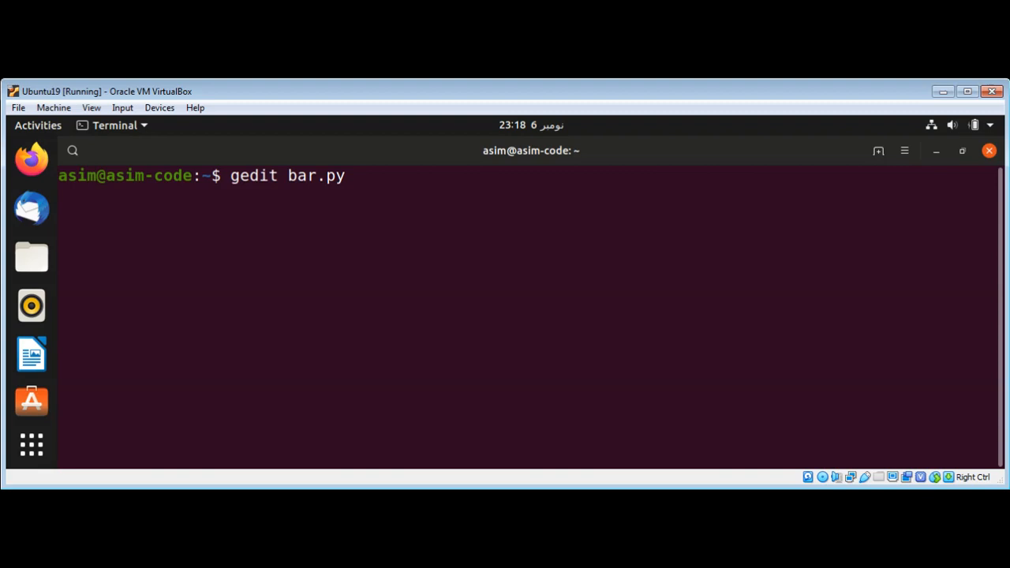
pyautogui.press('Return')
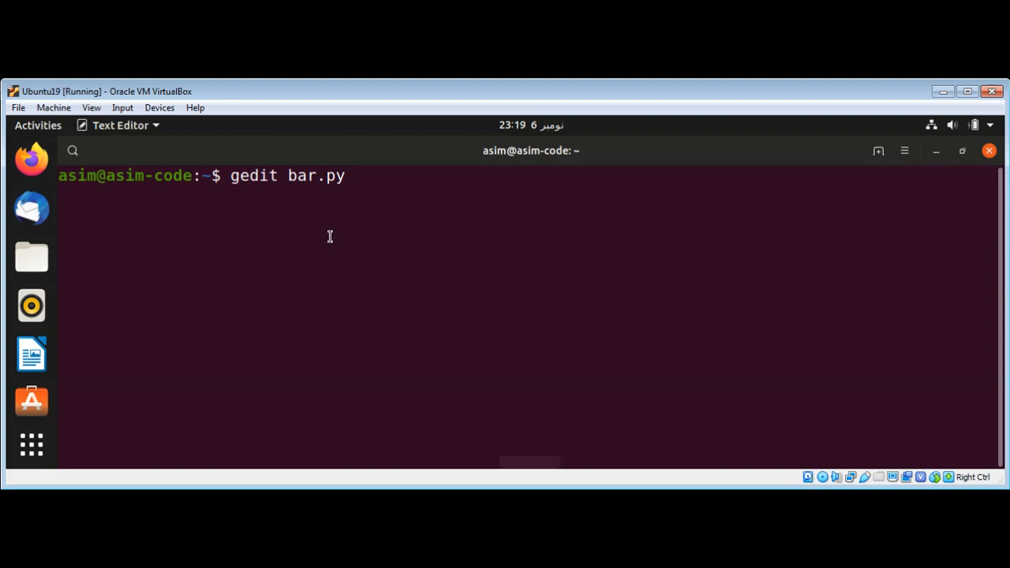
# - Write the first line 'from tqdm import tqdm' in bar.py
pyautogui.press('Return')
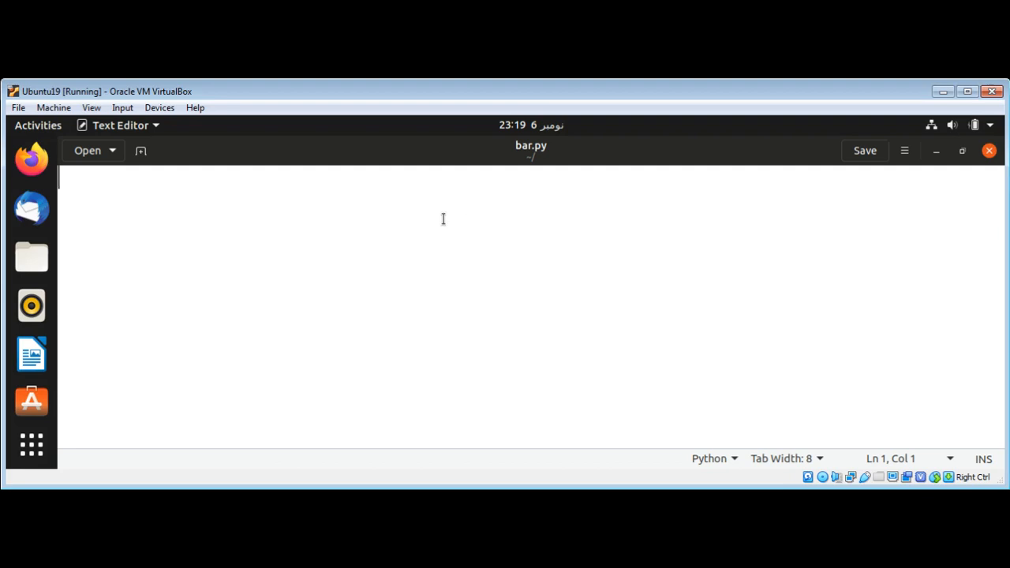
pyautogui.write('from t')
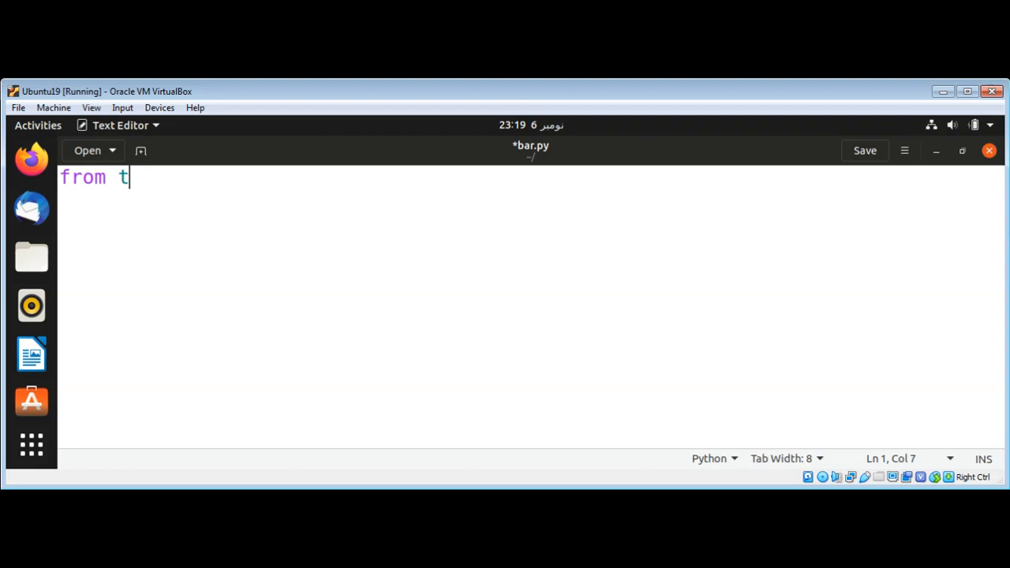
pyautogui.write('qdm')
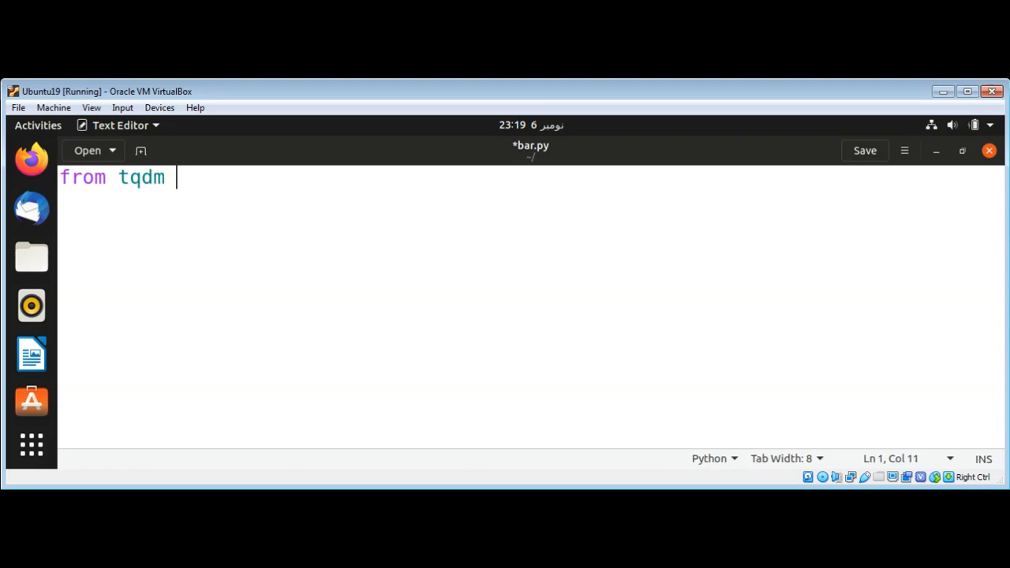
pyautogui.write('import')
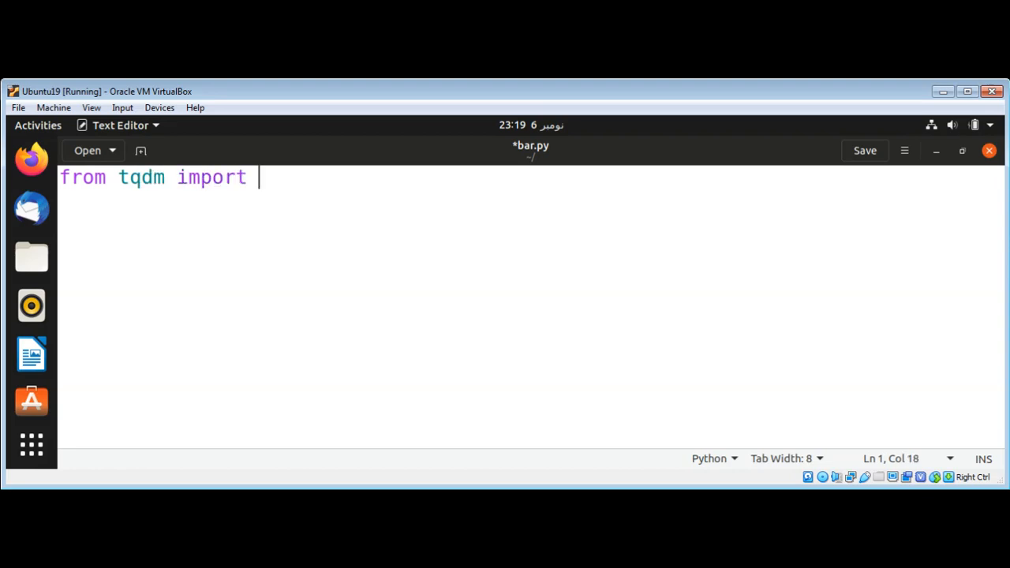
pyautogui.write('tqdm')
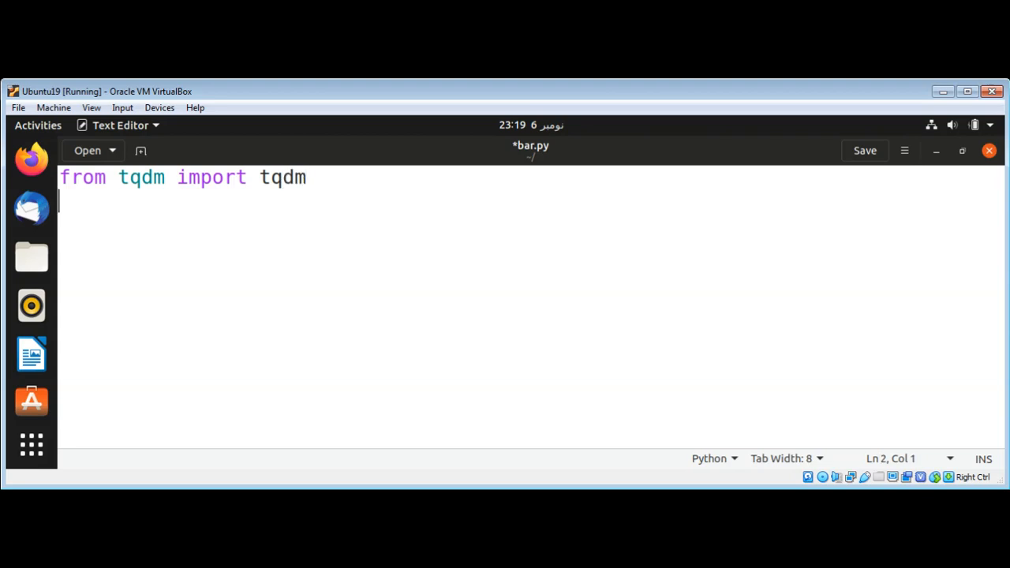
# - Write the second line 'from time import sleep'
pyautogui.write('fr')
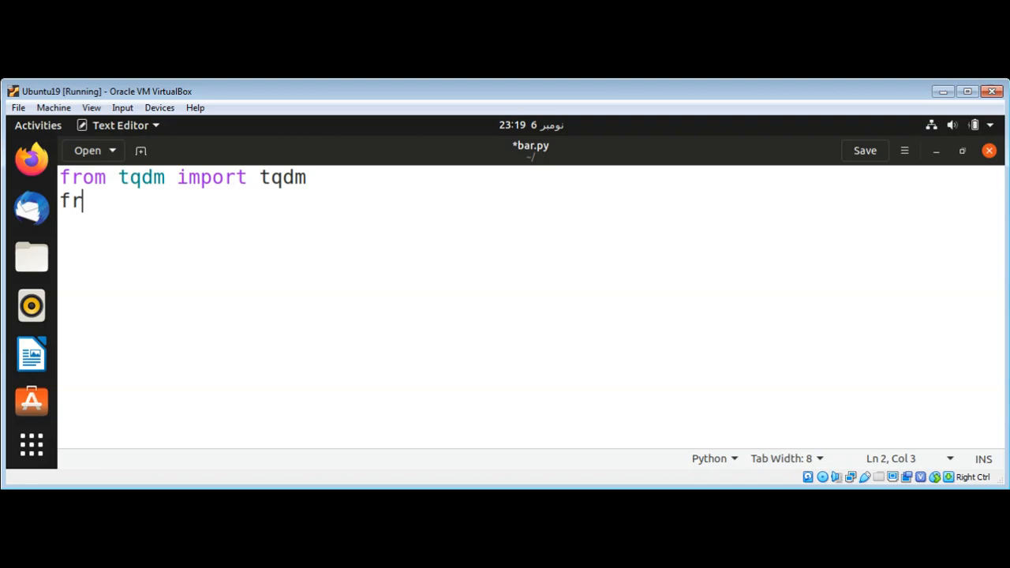
pyautogui.write('om time imp')
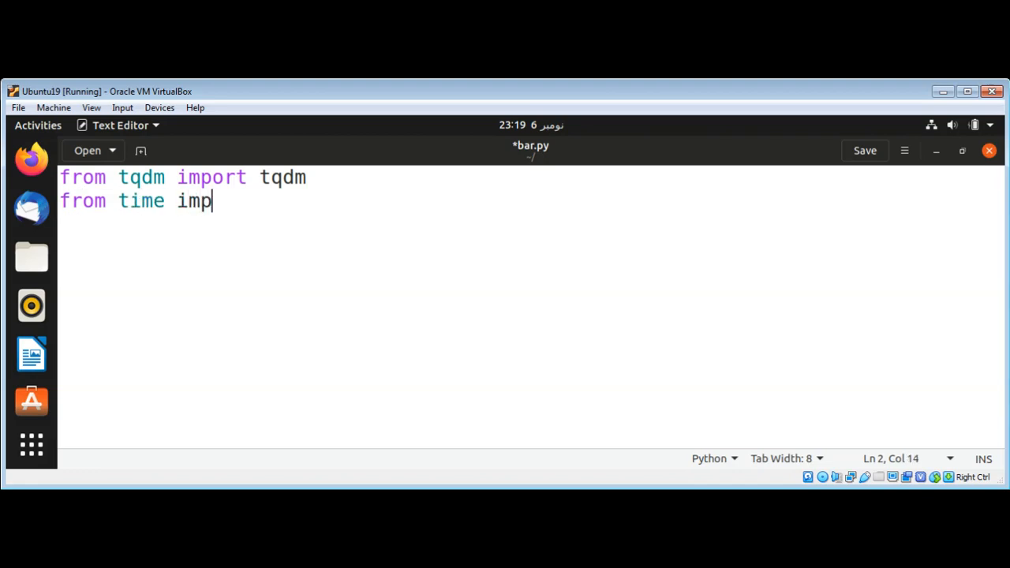
pyautogui.write('ort sleep')
pyautogui.write('for in in')
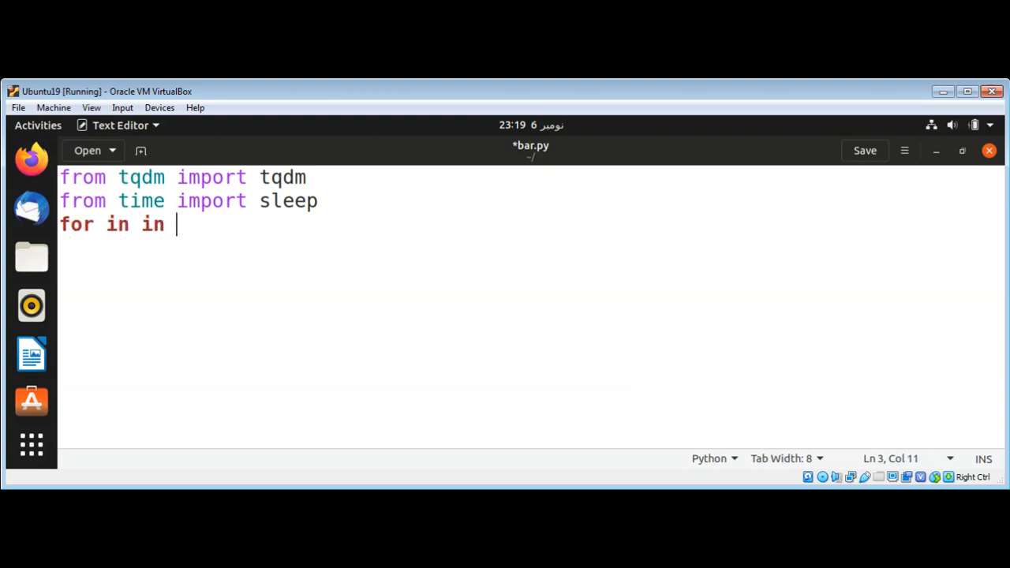
# - Complete line 3 to iterate over tqdm(range(10000)):
pyautogui.write('tqdm')
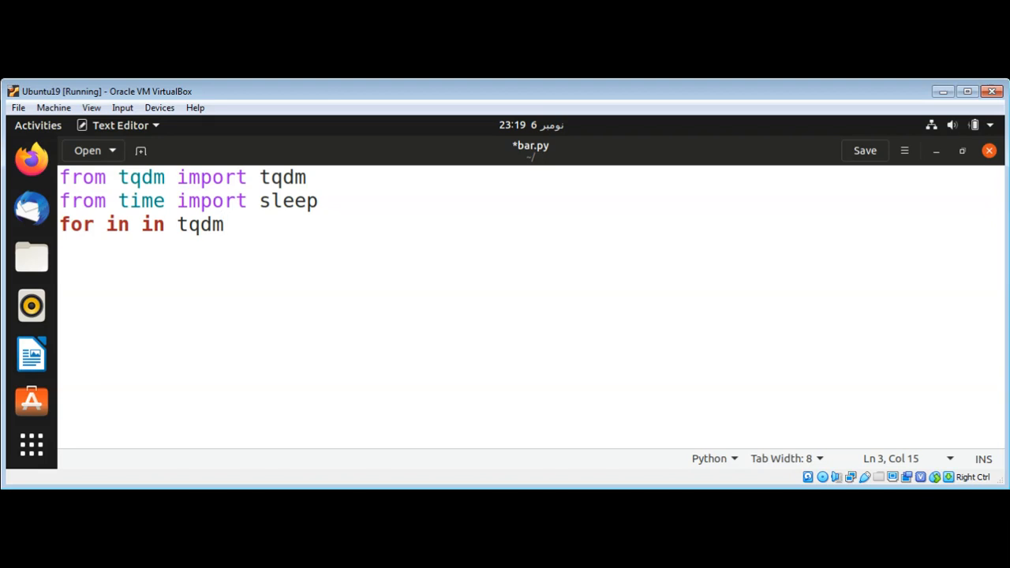
pyautogui.write('(')
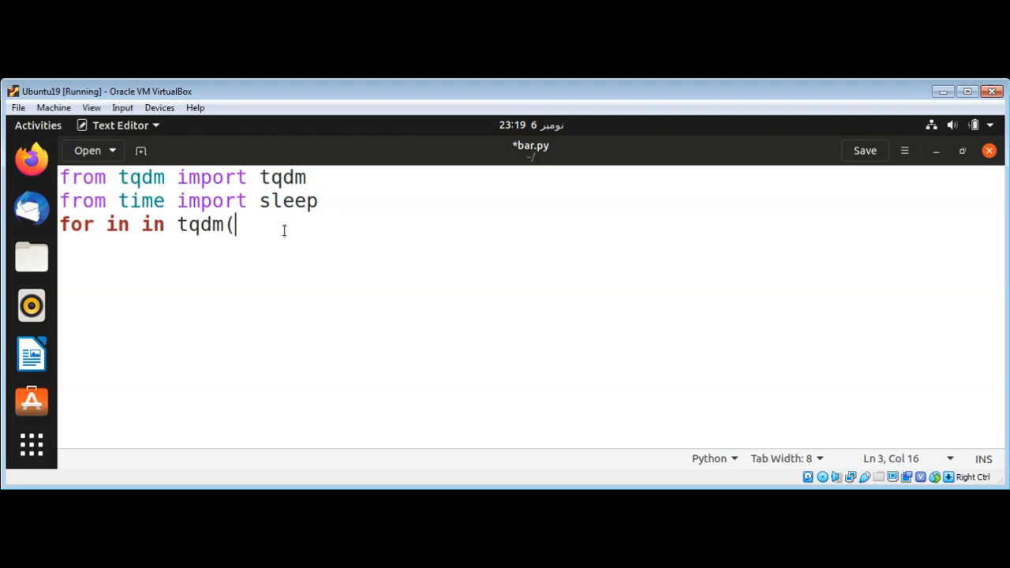
pyautogui.write('rang')
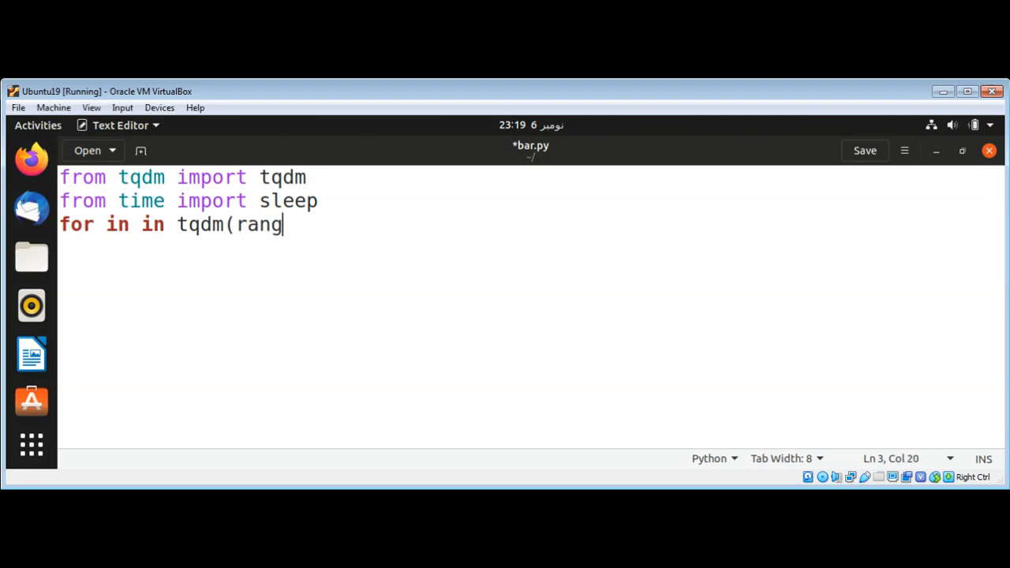
pyautogui.write('e(1')
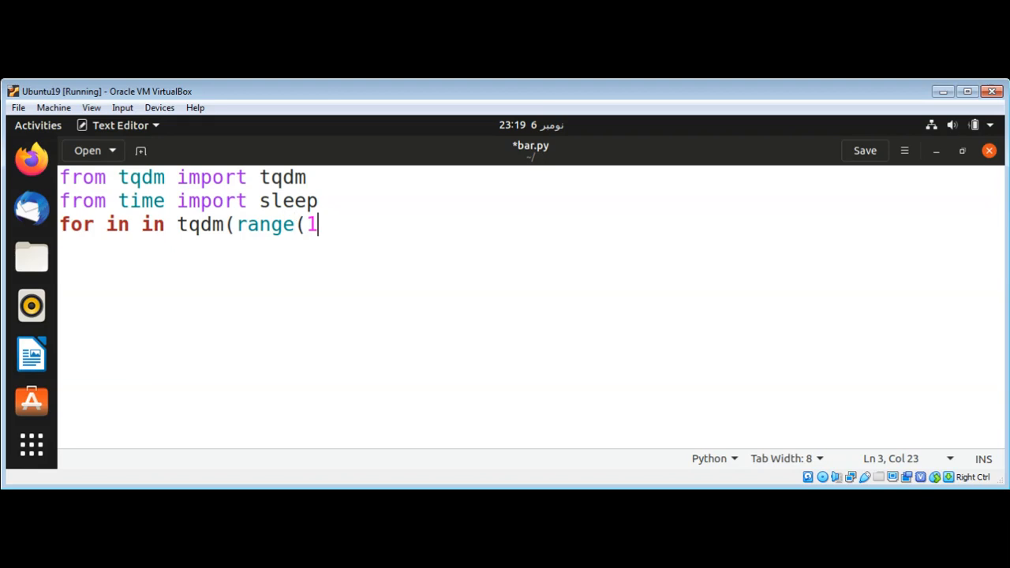
pyautogui.write('0')
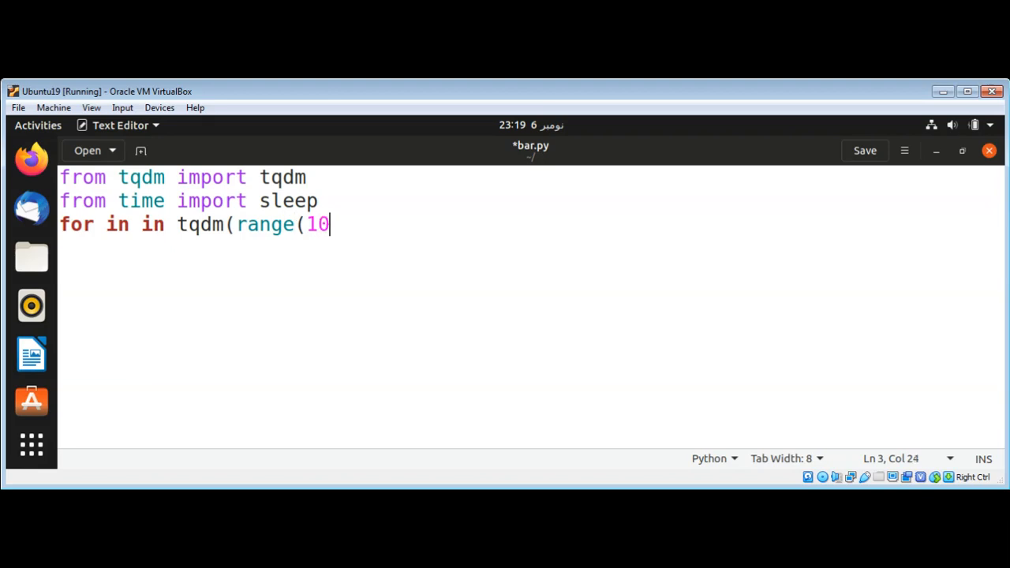
pyautogui.write('000')
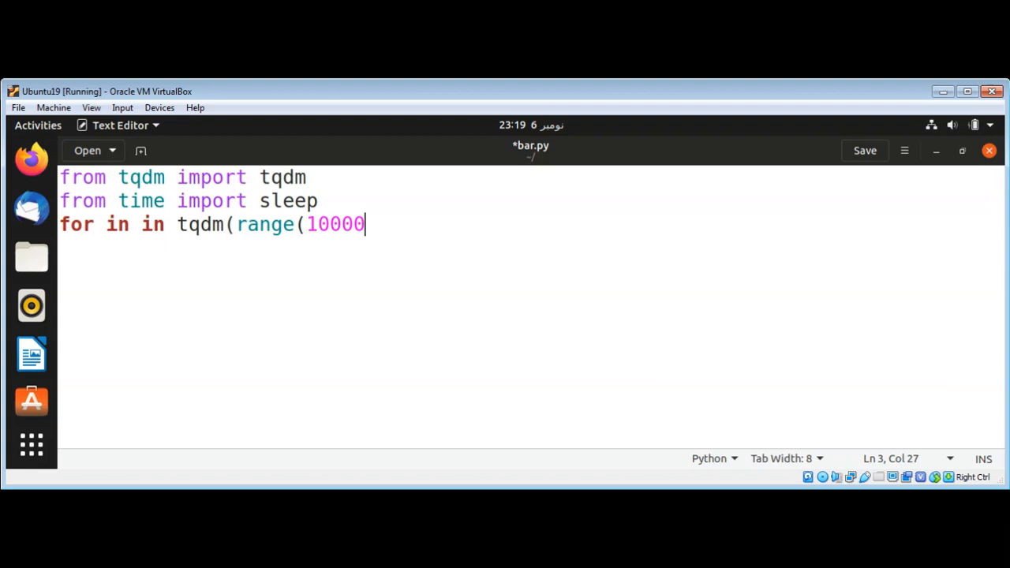
pyautogui.write(')):')
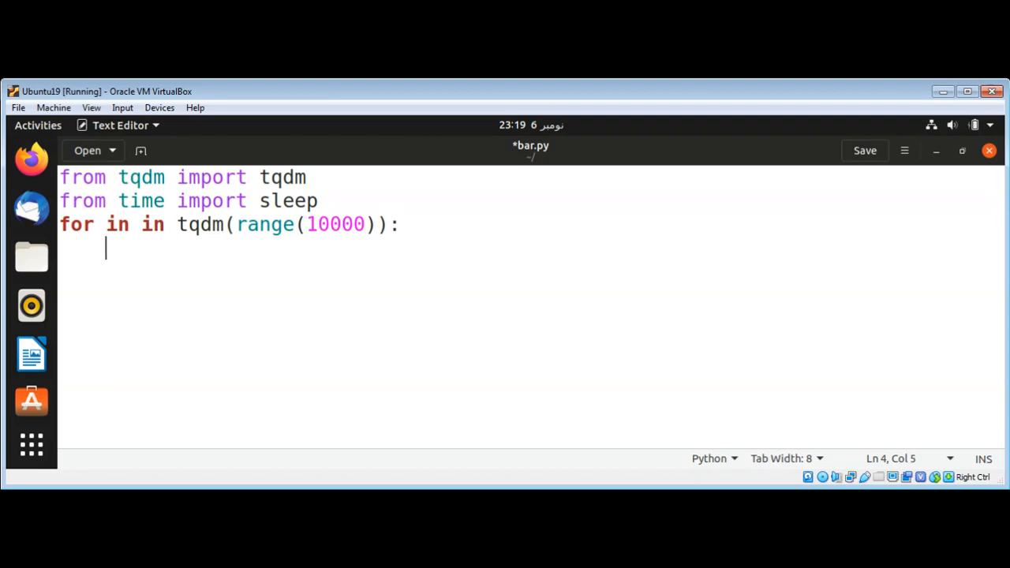
# - Give the loop a body calling sleep(0.2)
pyautogui.write('sleep')
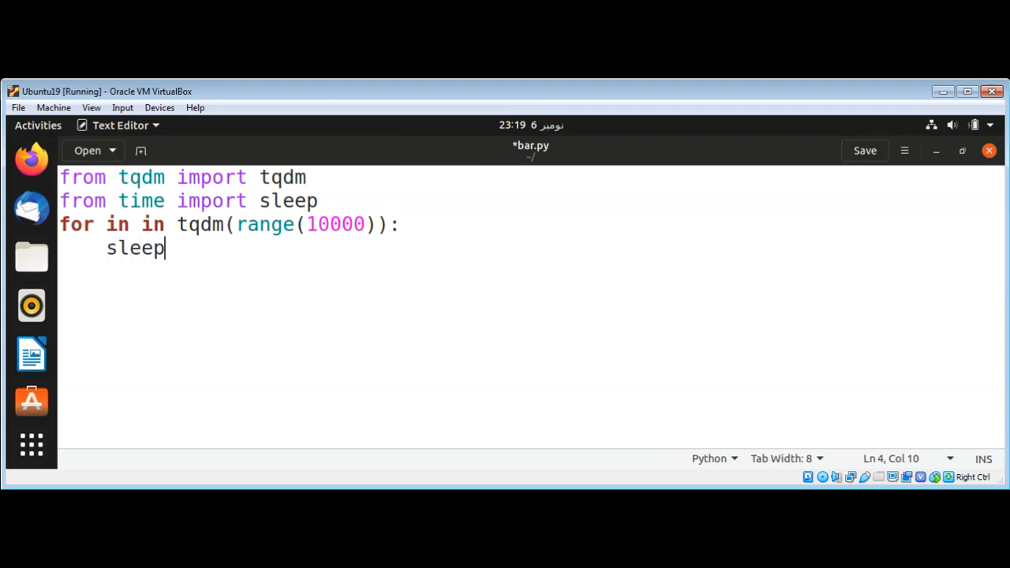
pyautogui.write('(')
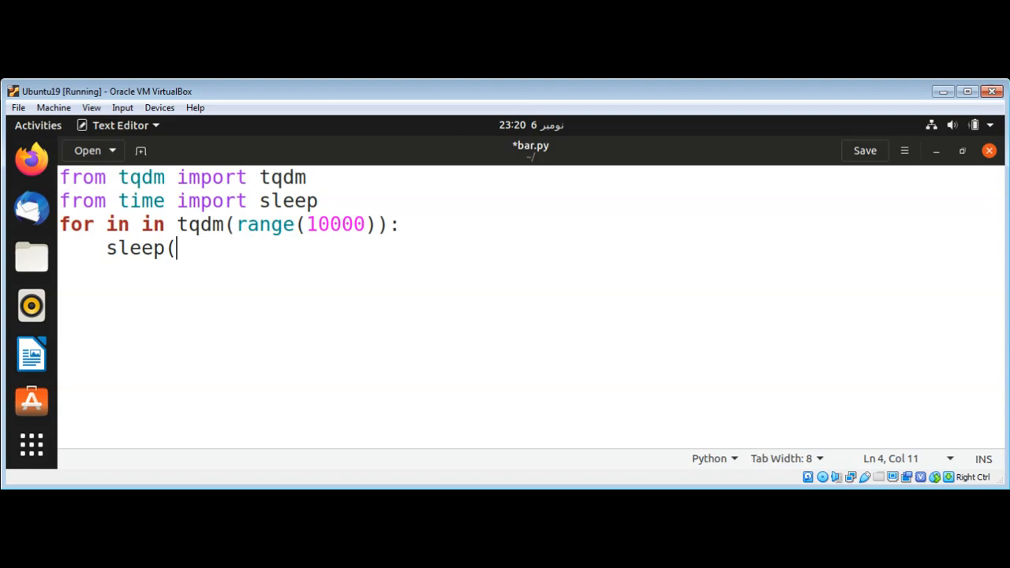
pyautogui.write('0.2')
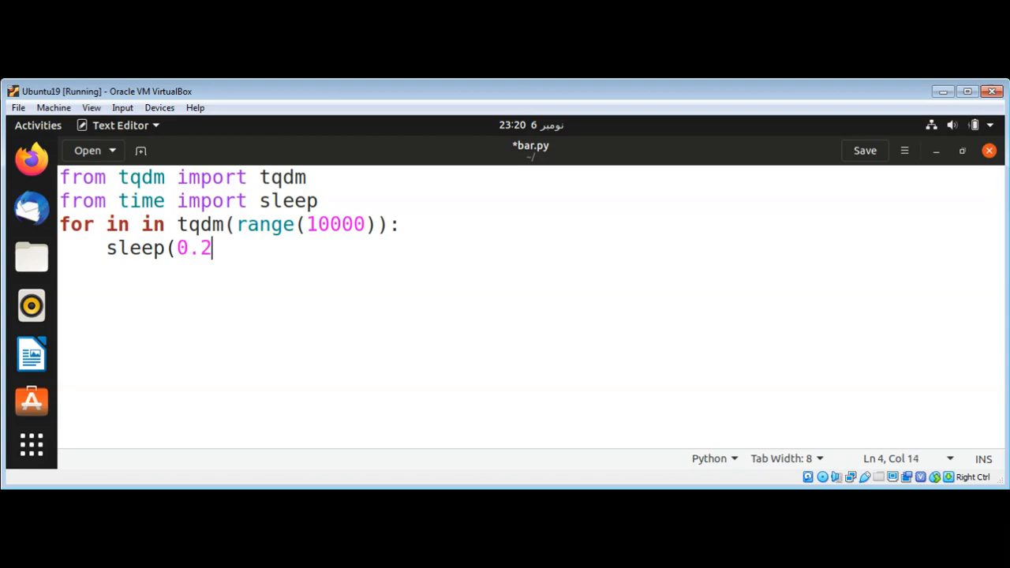
pyautogui.write(')')
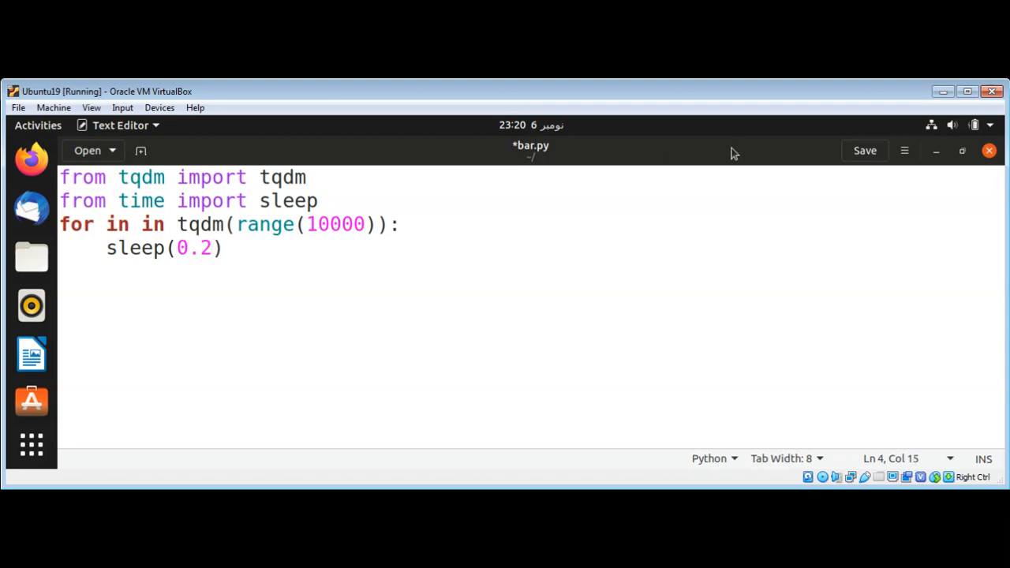
# - Fix the loop variable to i on line 3 and save bar.py
pyautogui.click(865, 151)
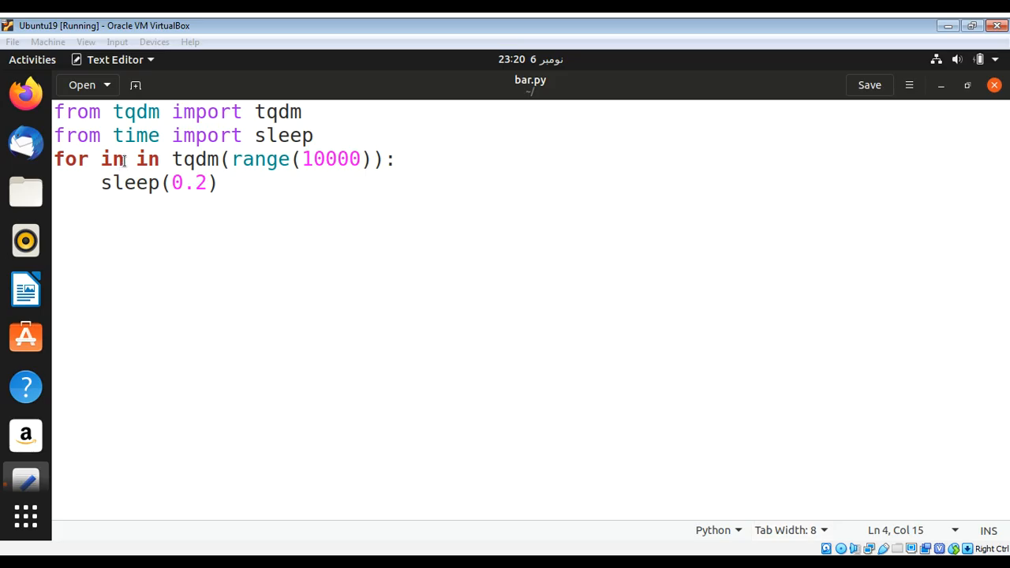
pyautogui.click(123, 158)
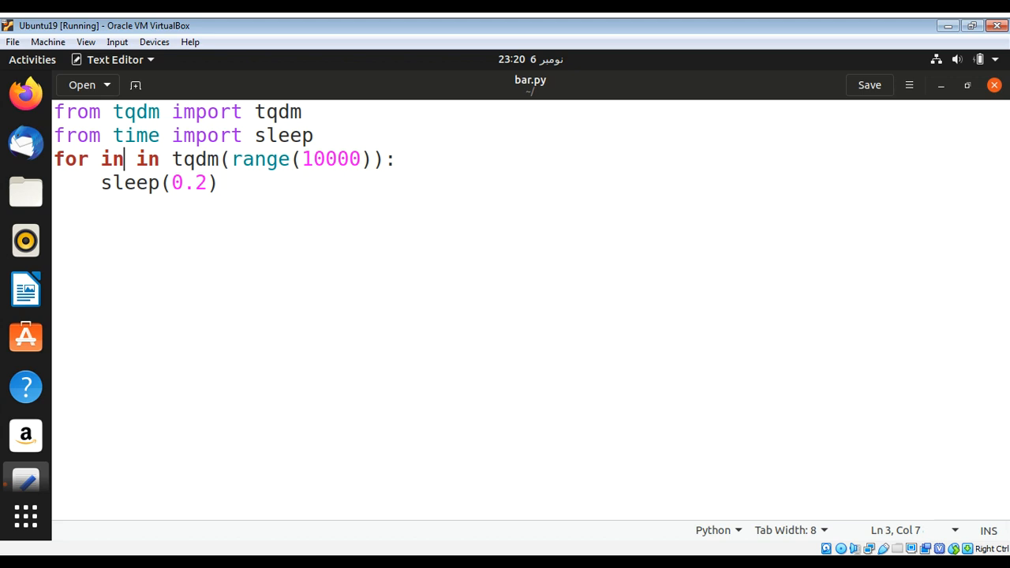
pyautogui.press('BackSpace')
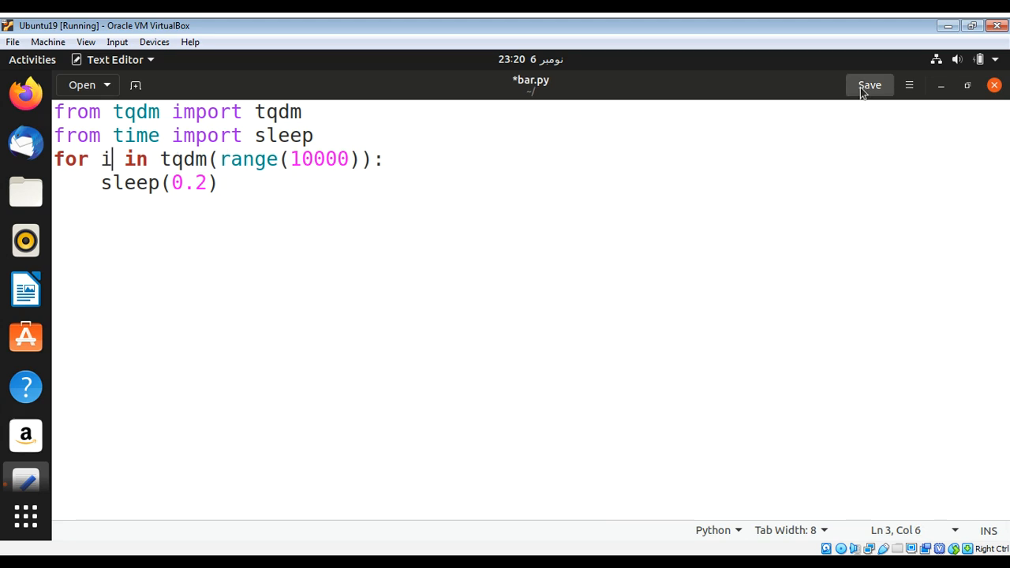
pyautogui.click(870, 85)
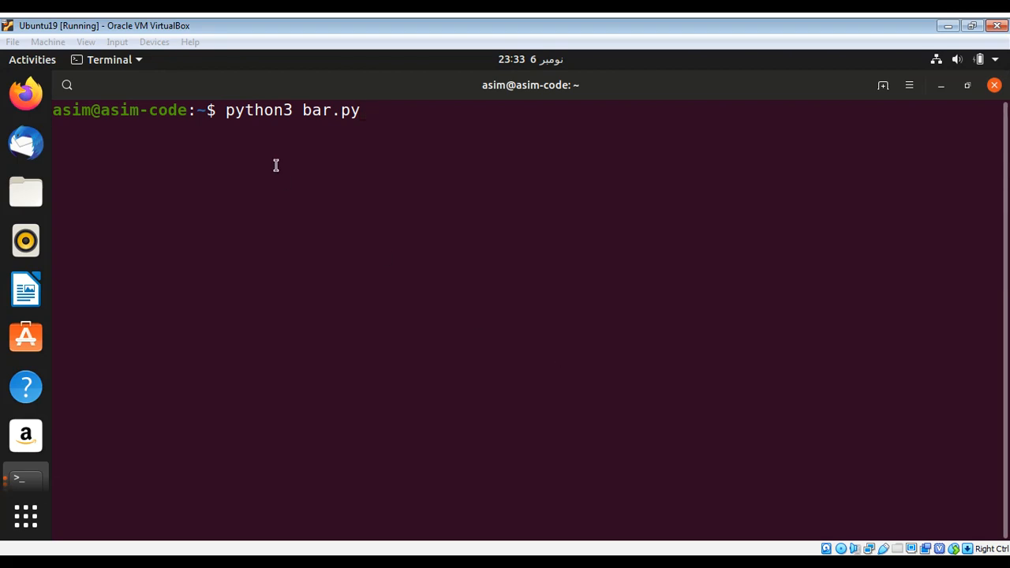
pyautogui.moveTo(221, 112)
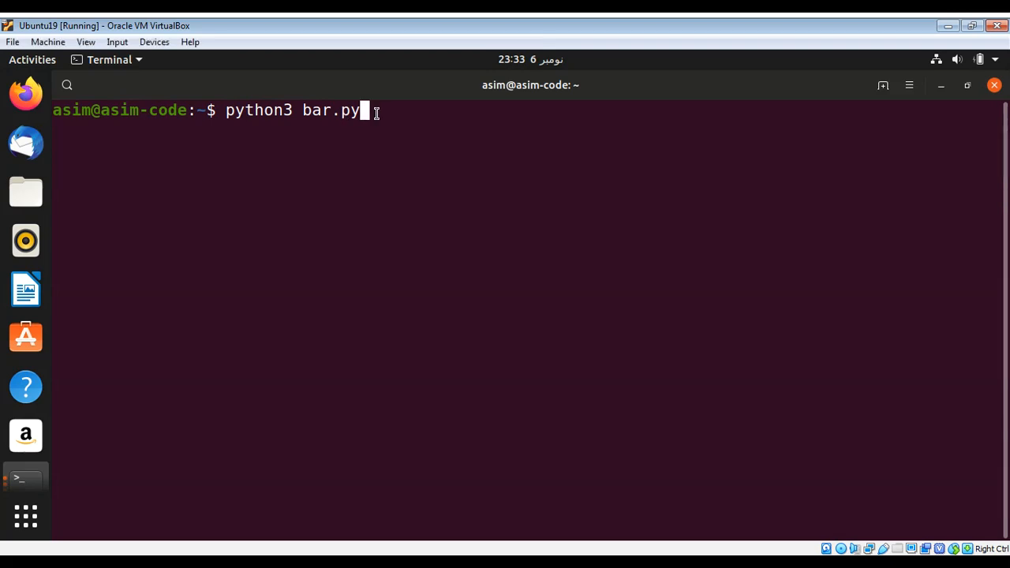
# - Run python3 bar.py twice, each showing a completed 100% progress bar
pyautogui.press('Return')
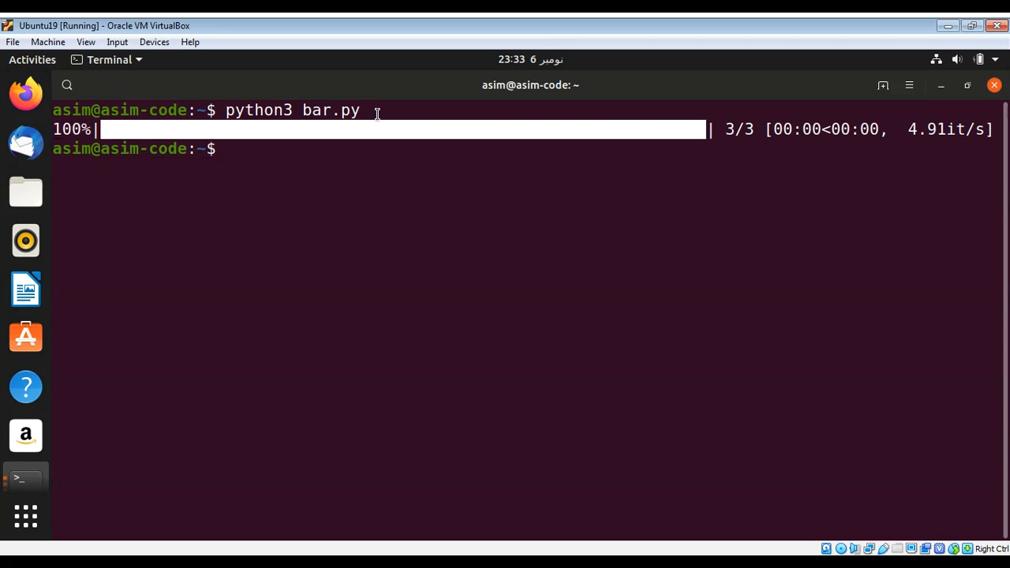
pyautogui.moveTo(547, 163)
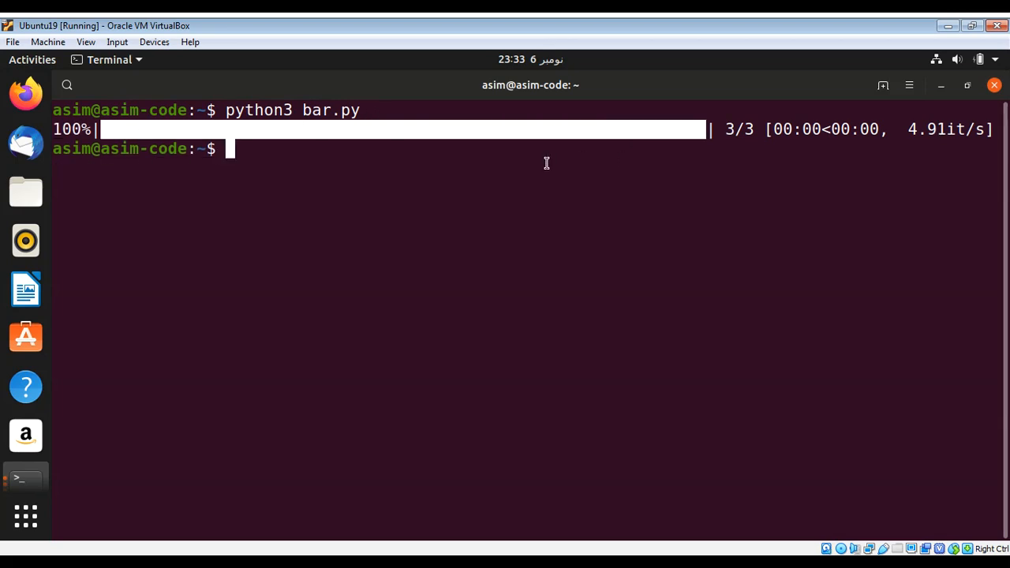
pyautogui.write('python3 bar.py')
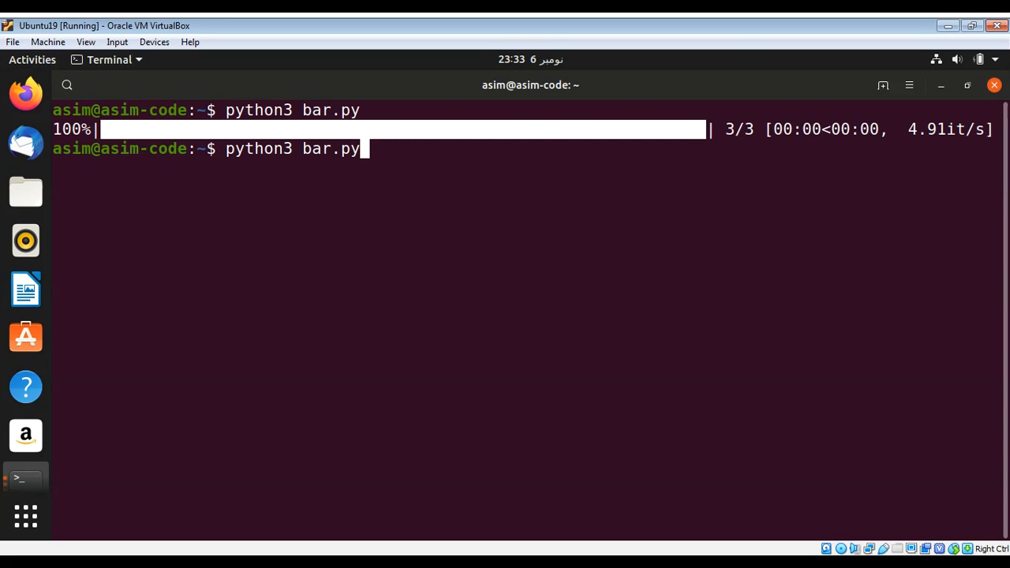
pyautogui.press('Return')
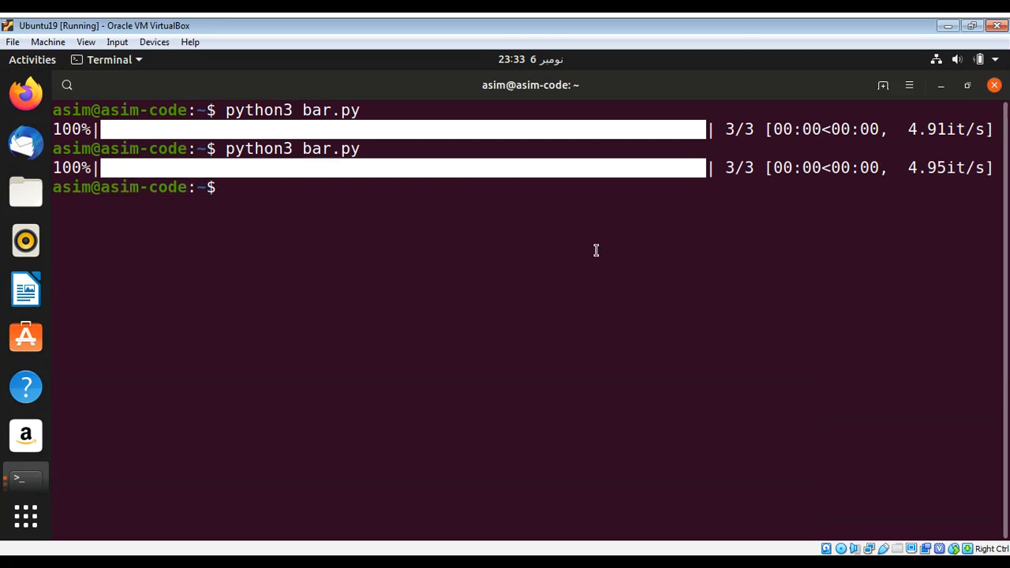
pyautogui.moveTo(755, 387)
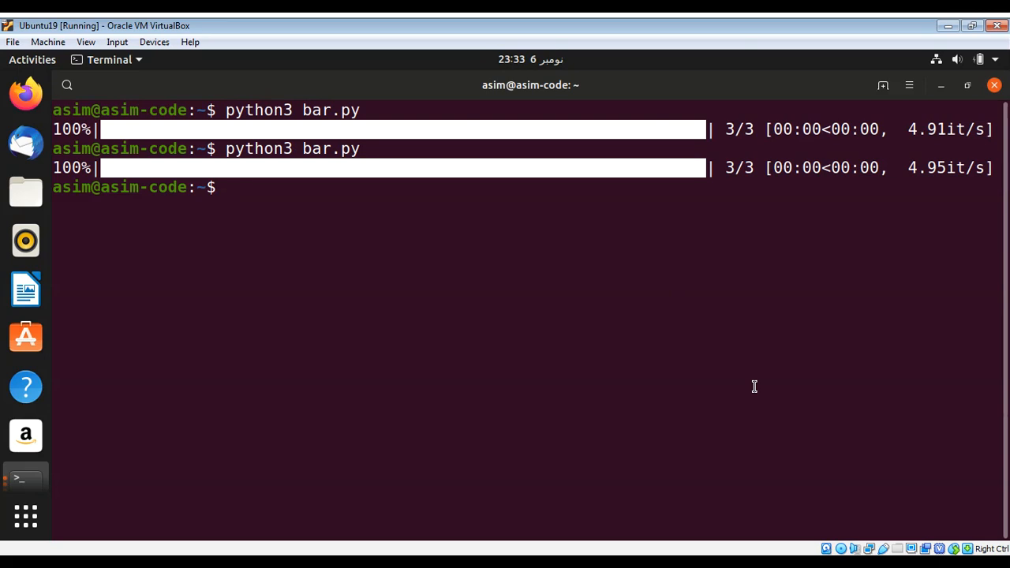